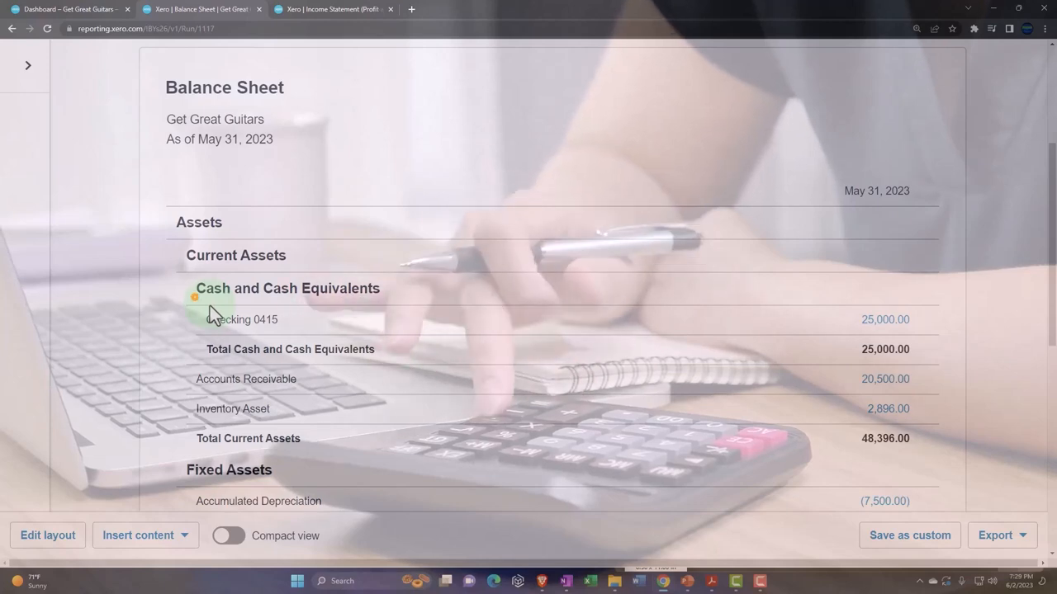
Scroll the QuickBooks Desktop home page down to the Employees and Banking workflows.
scroll(down, 3)
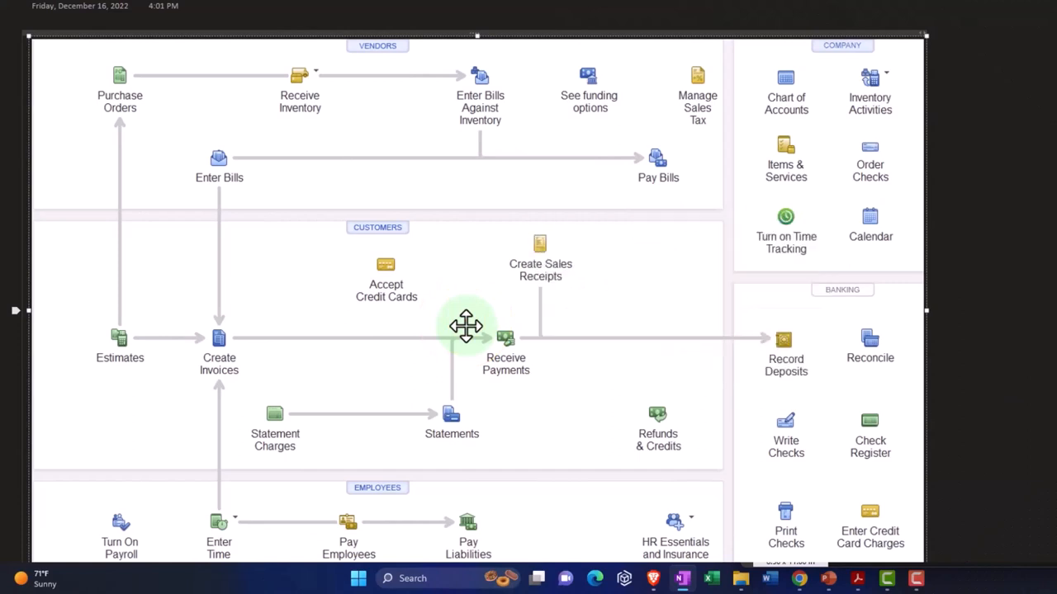
mouse_move(736, 334)
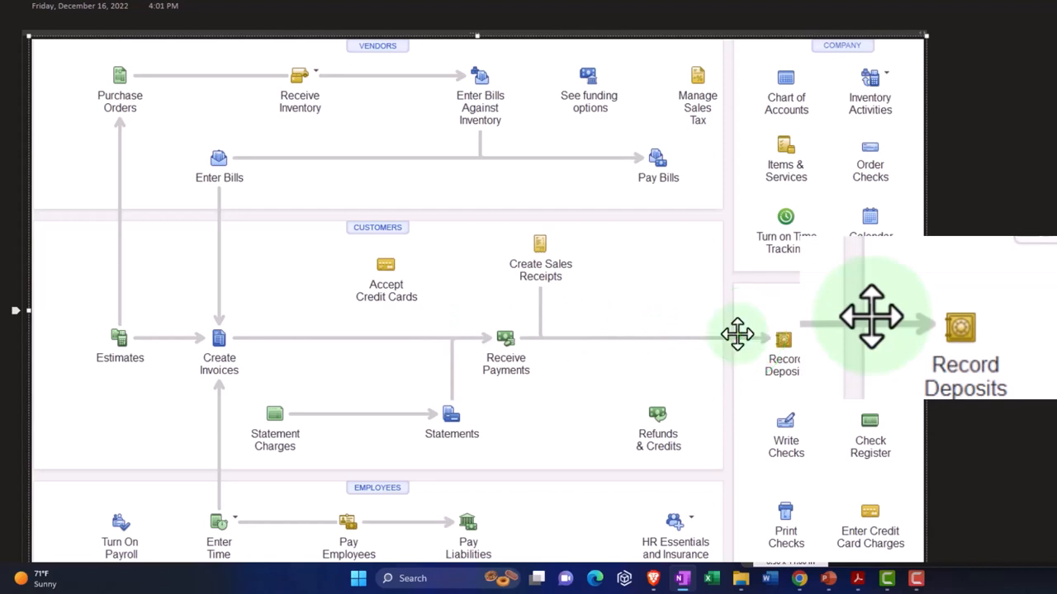
scroll(down, 3)
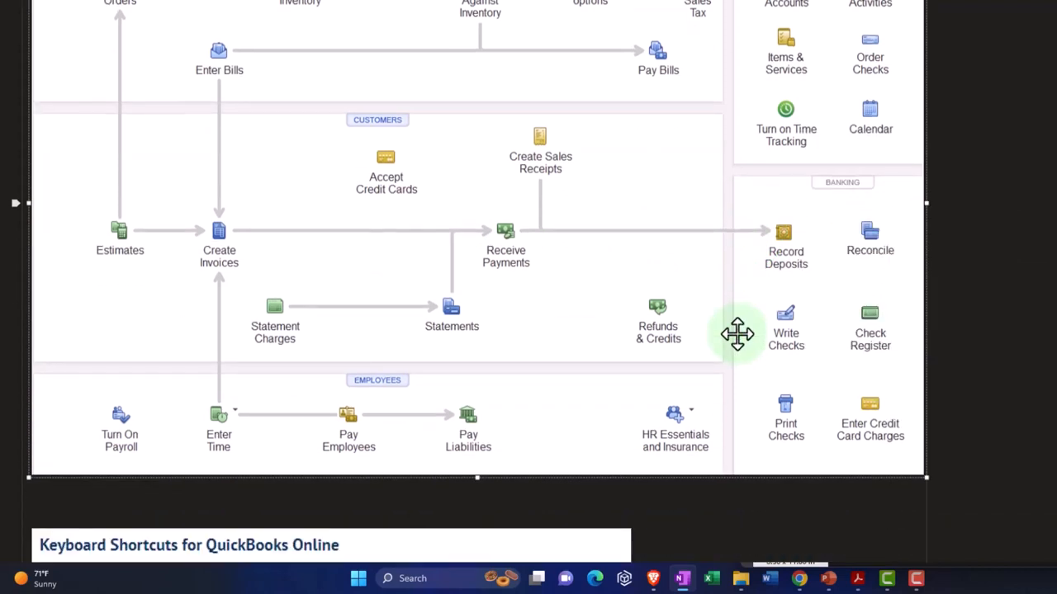
mouse_move(676, 421)
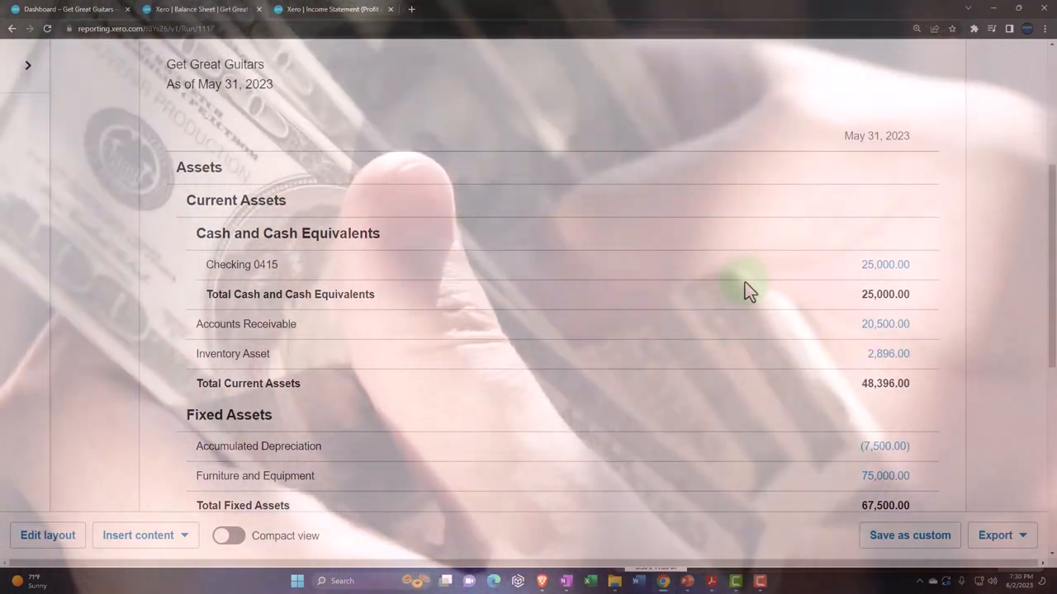
Scroll the Balance Sheet down to Fixed Assets and the 115,896.00 Total Assets line.
scroll(down, 3)
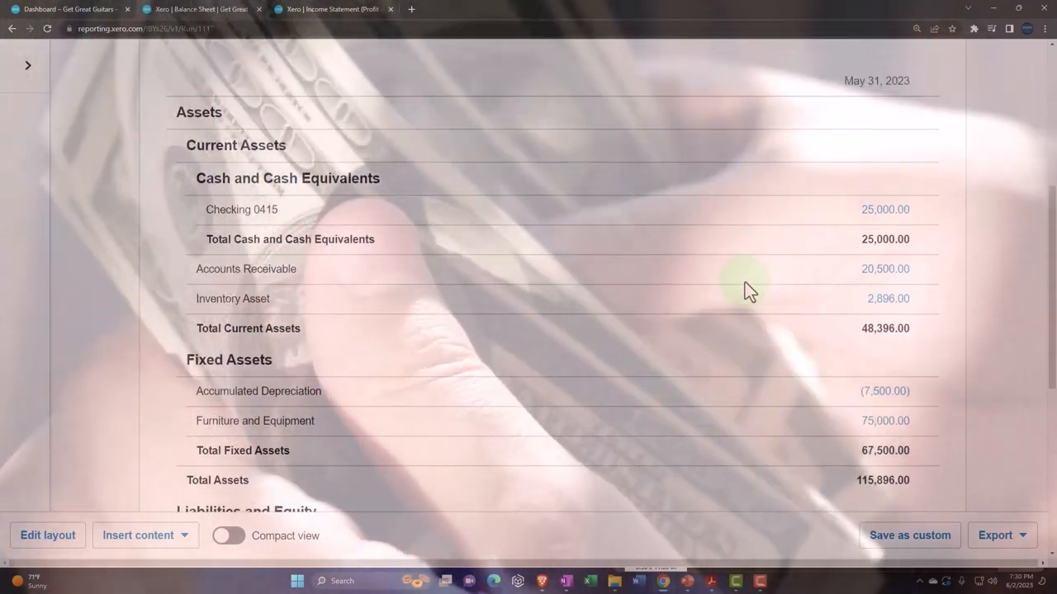
mouse_move(871, 288)
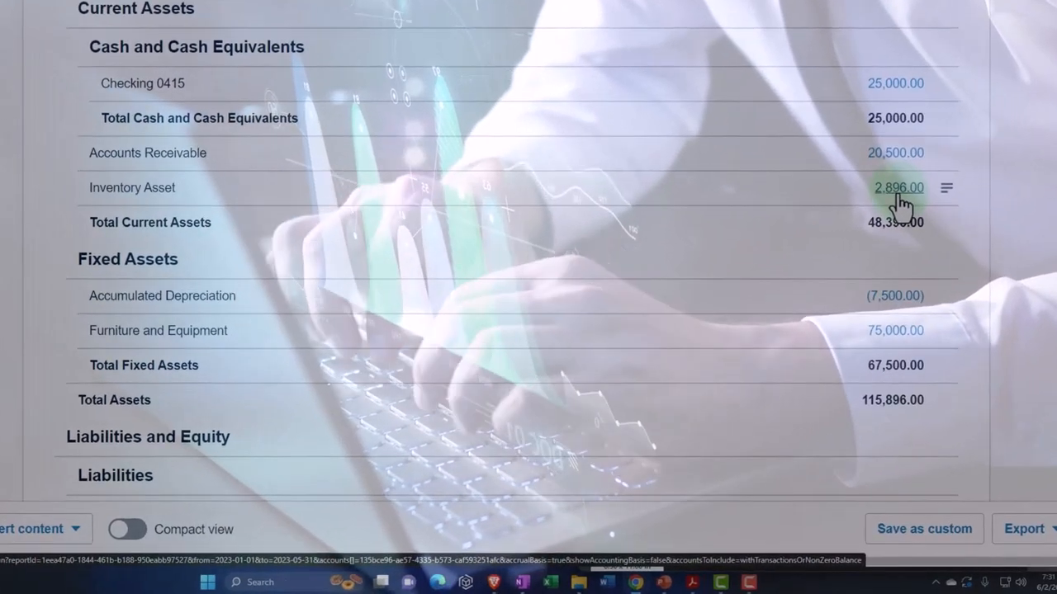
scroll(down, 3)
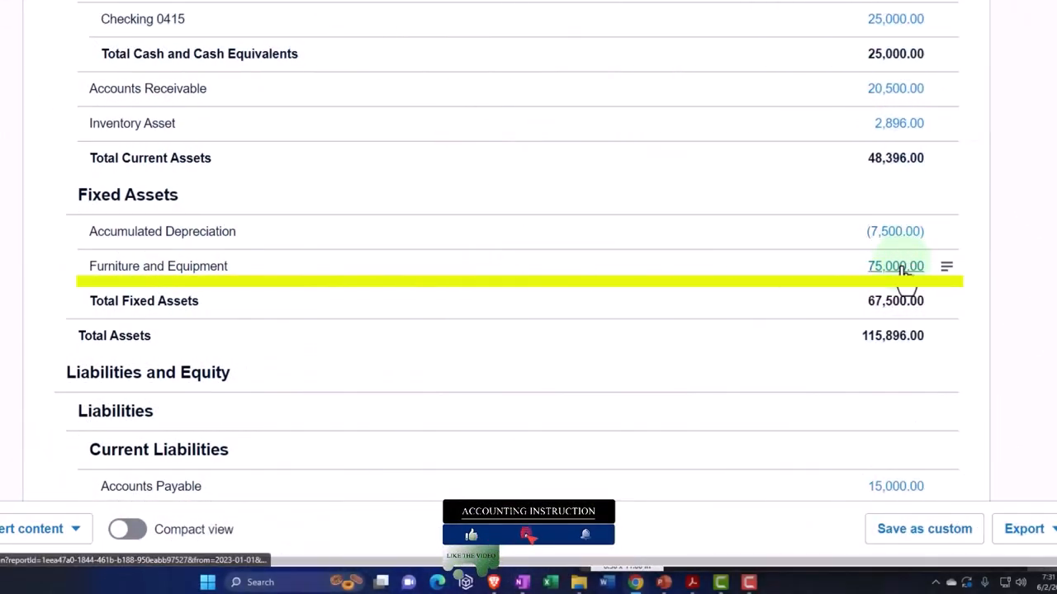
scroll(down, 3)
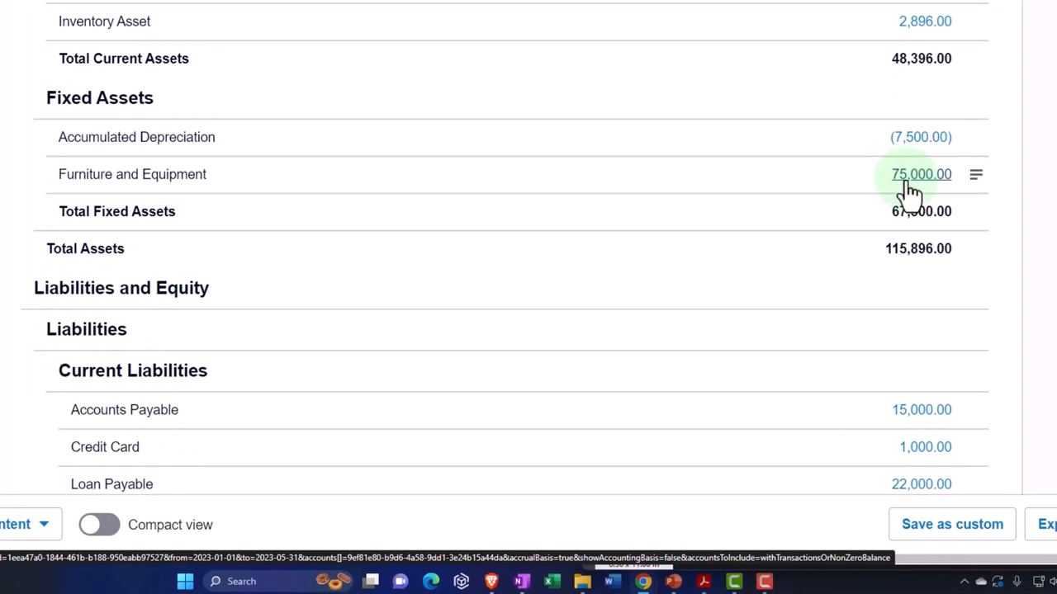
mouse_move(245, 198)
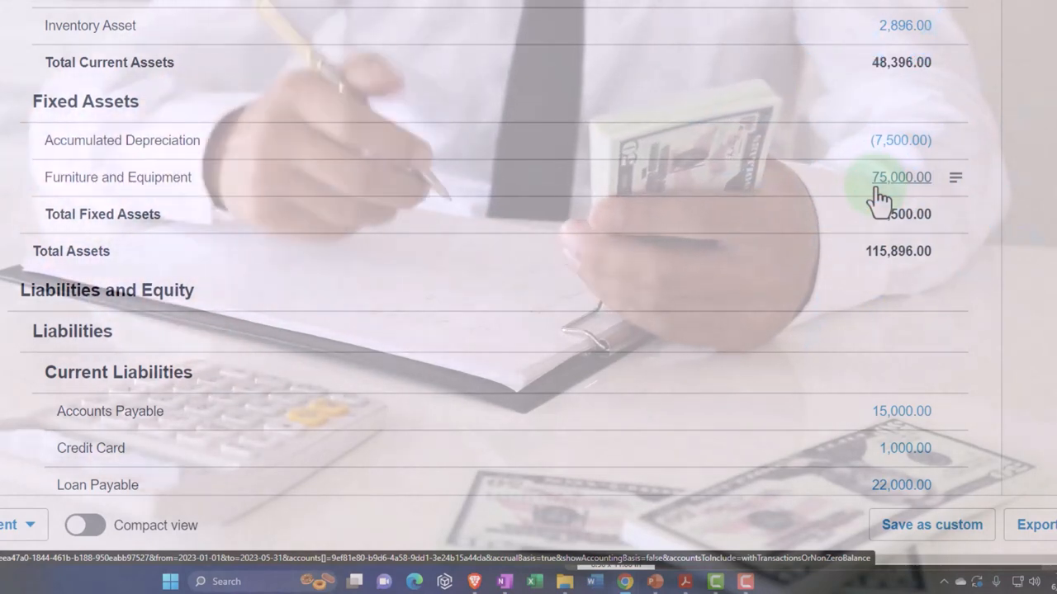
scroll(down, 3)
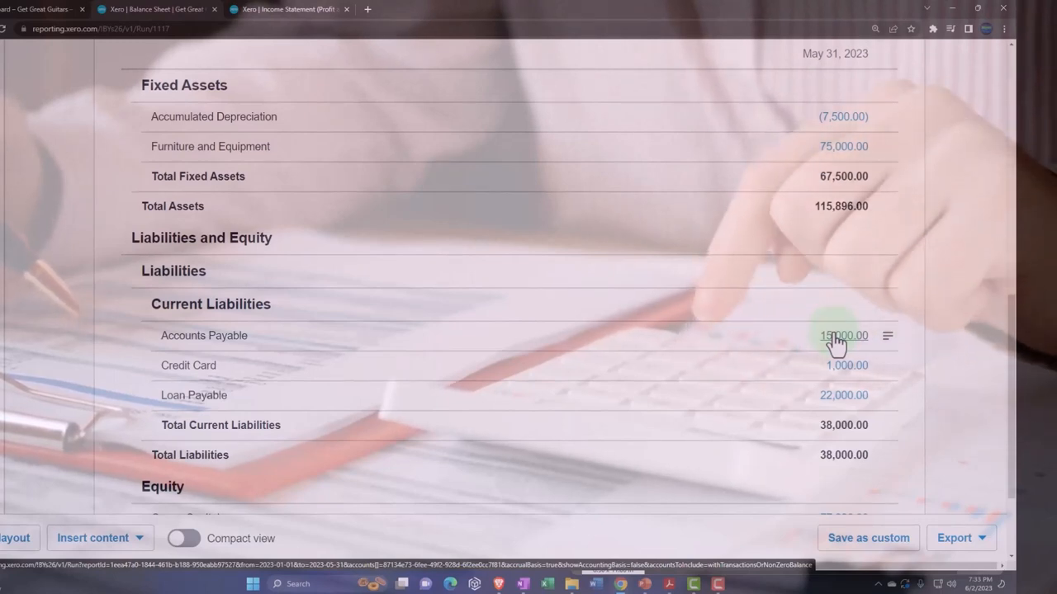
click(843, 335)
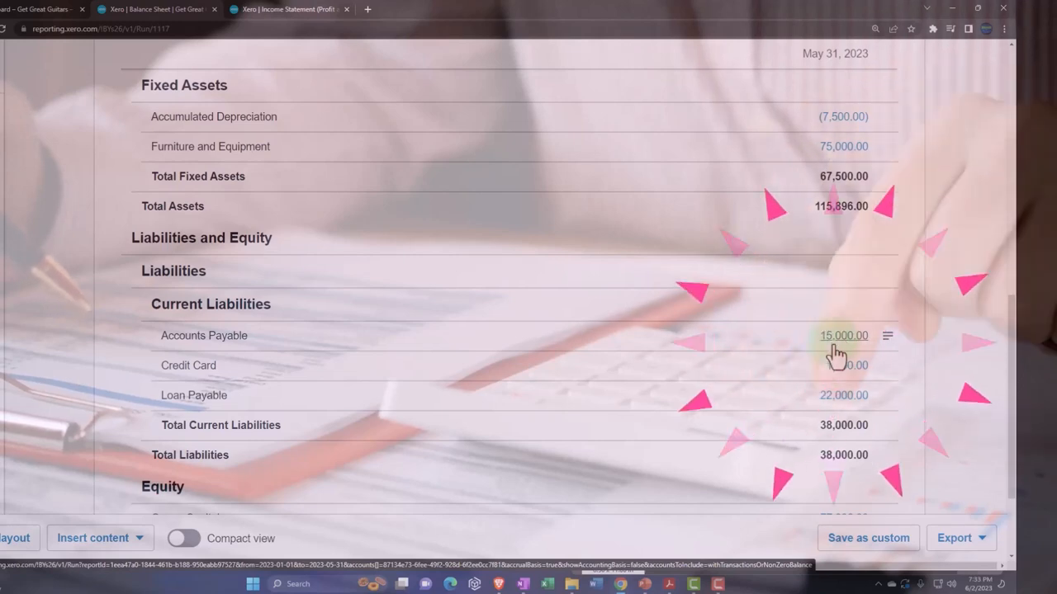